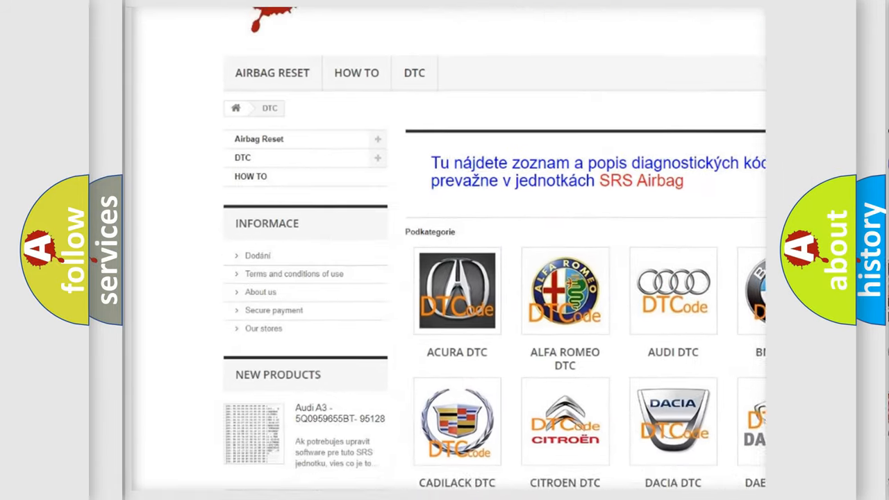
scroll("down", 3)
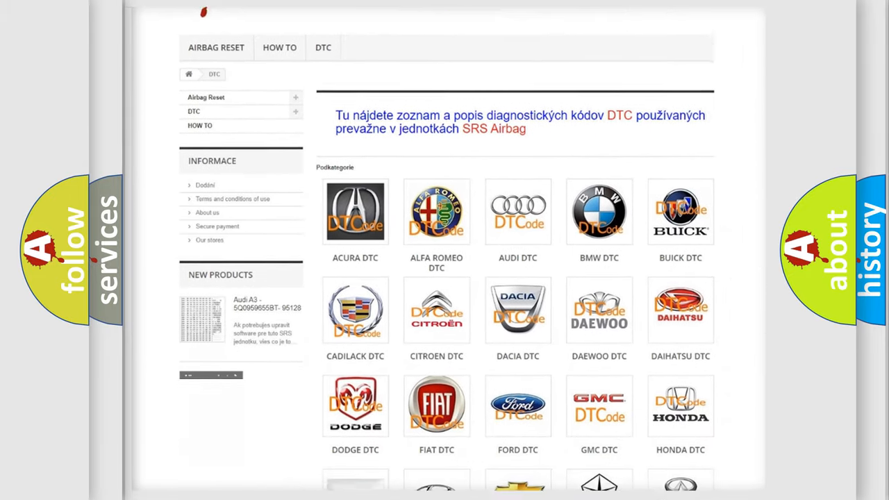
scroll("down", 3)
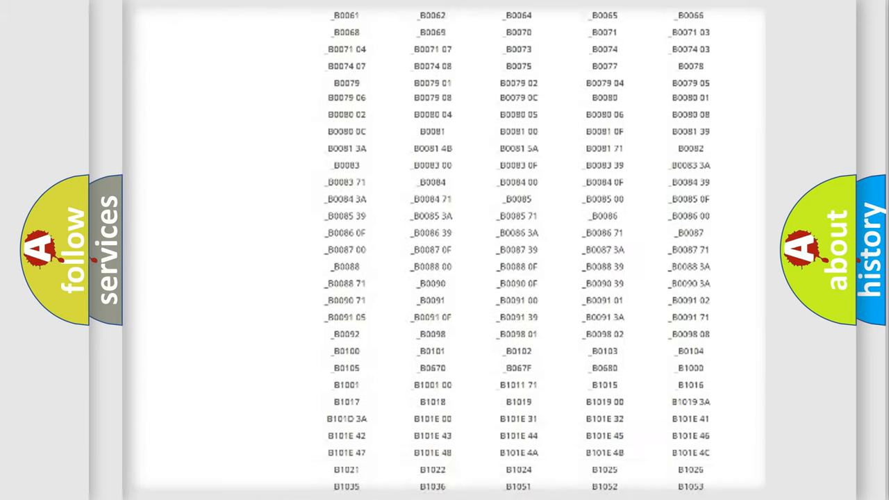
scroll("up", 3)
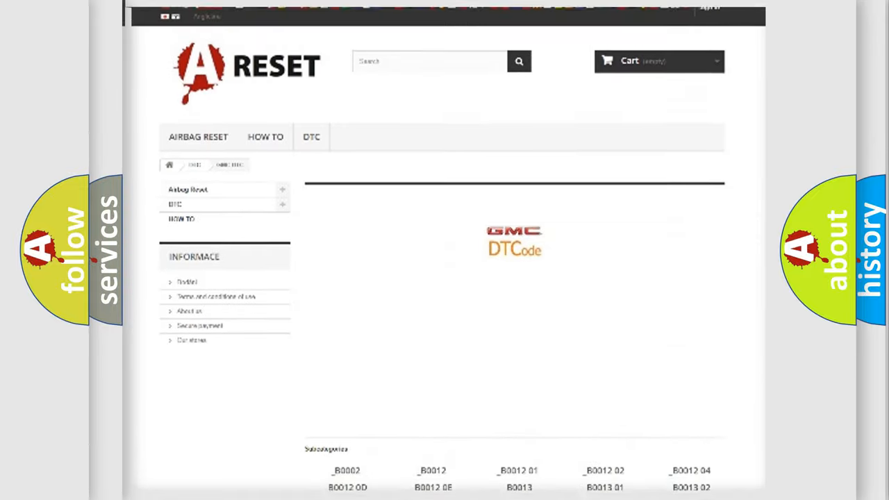